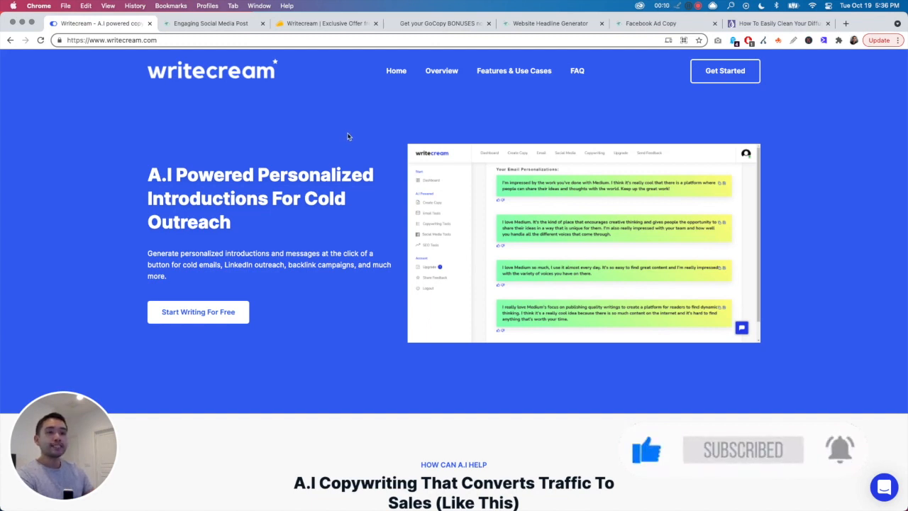
pyautogui.moveTo(245, 101)
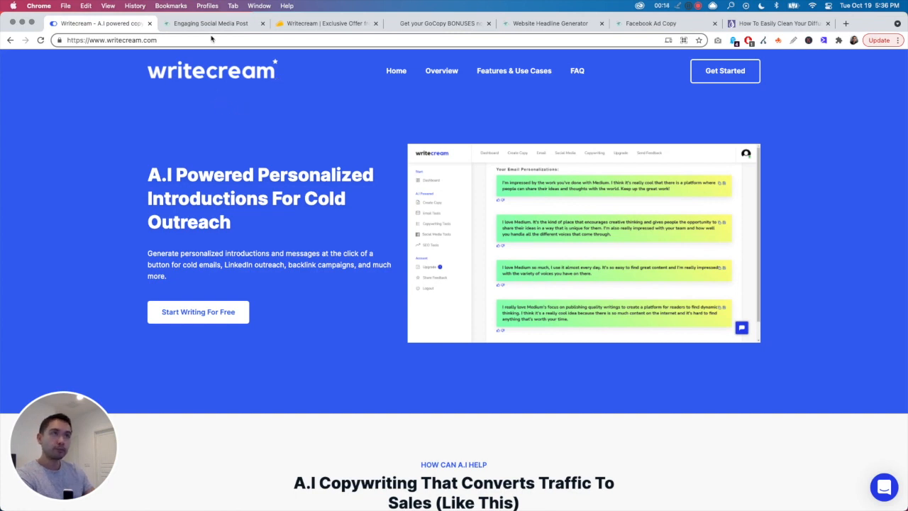
# Step: Go from the Writecream homepage to the app dashboard of content types
pyautogui.click(210, 22)
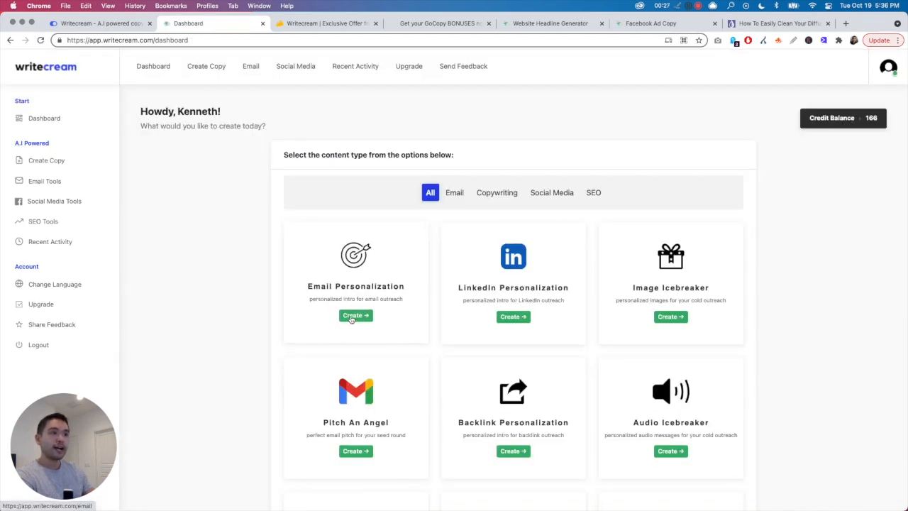
# Step: Start creating an Email Personalization intro from a website URL
pyautogui.click(355, 315)
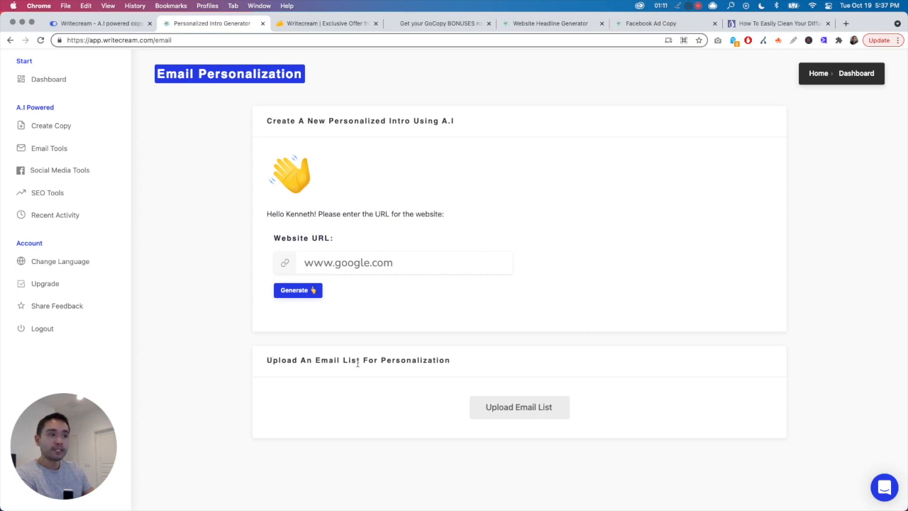
pyautogui.moveTo(520, 406)
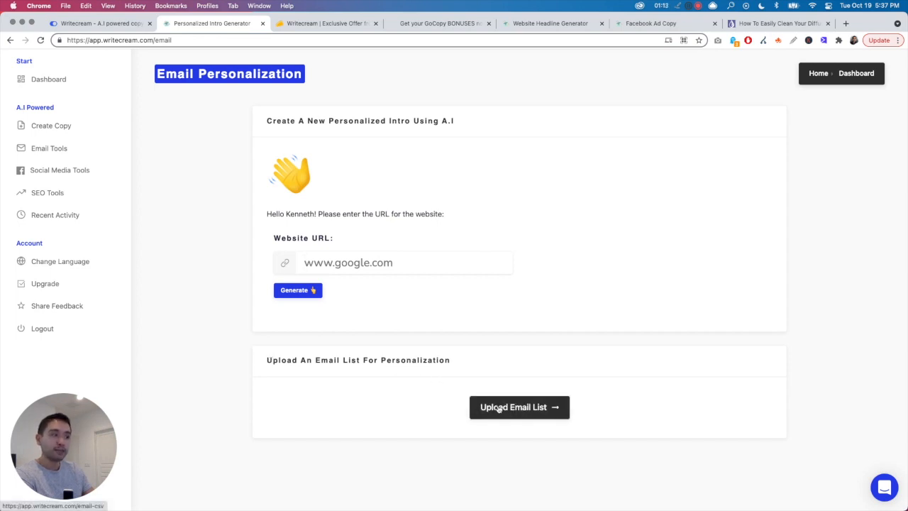
# Step: Go to the CSV email list upload page and view the processed lists with download links
pyautogui.click(519, 406)
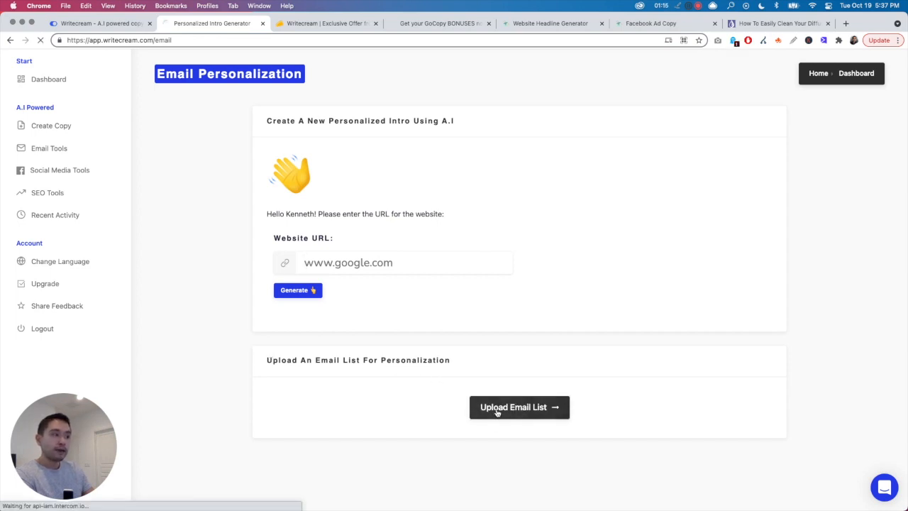
pyautogui.click(519, 406)
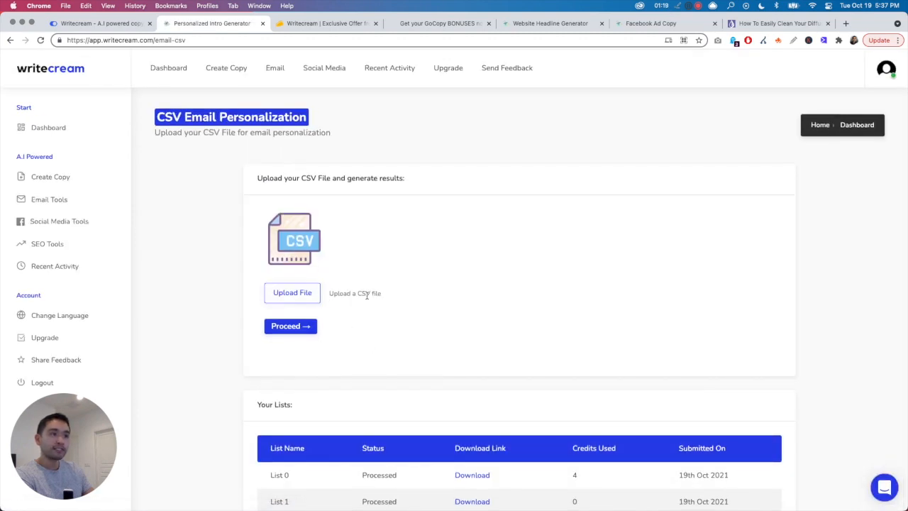
pyautogui.scroll(-3)
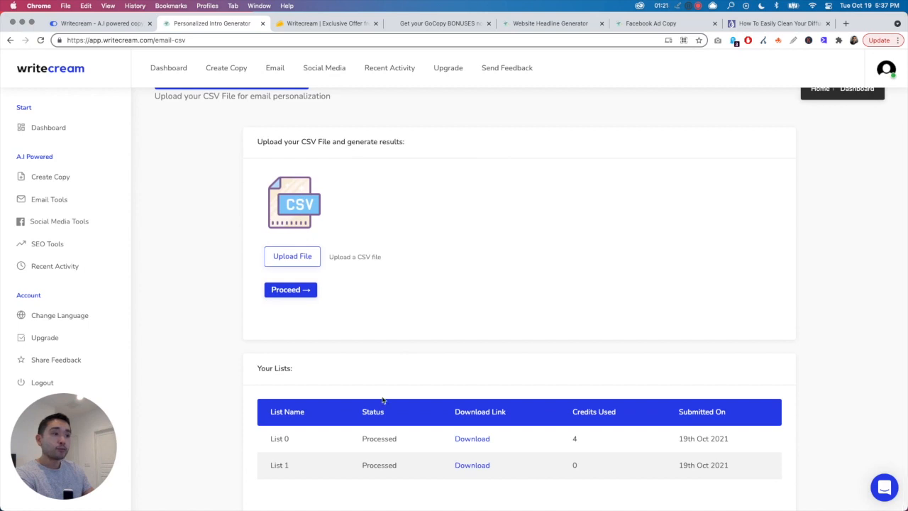
pyautogui.moveTo(358, 296)
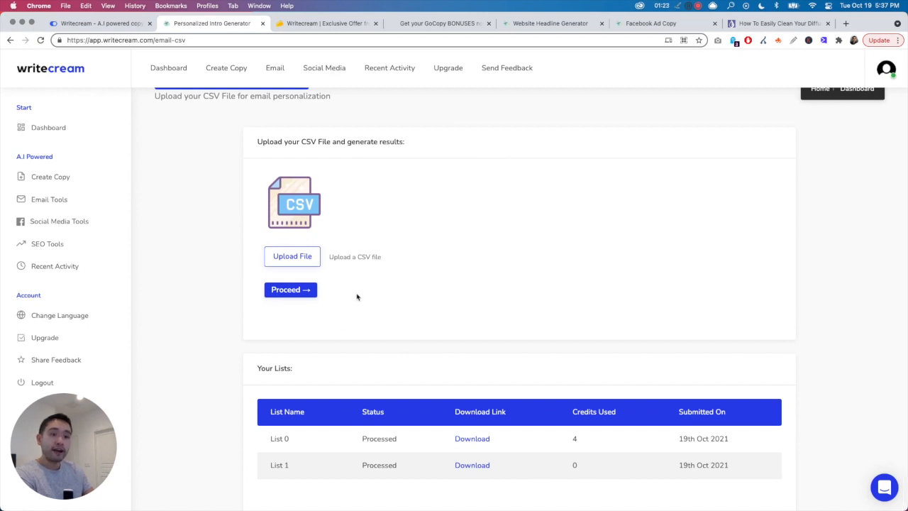
pyautogui.moveTo(369, 291)
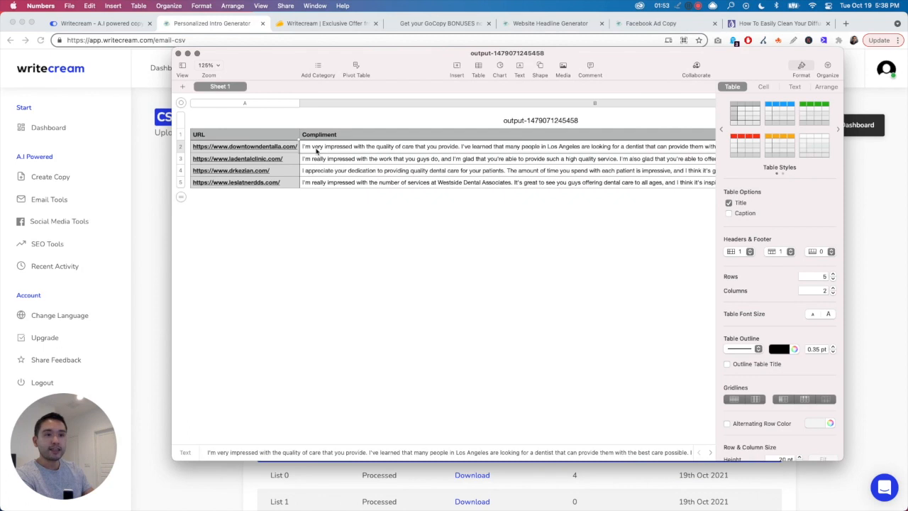
pyautogui.click(241, 159)
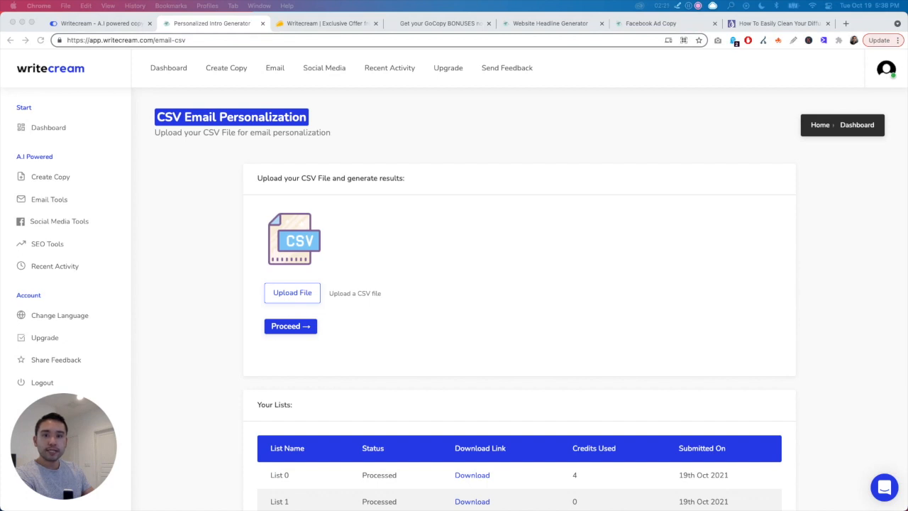
pyautogui.moveTo(159, 177)
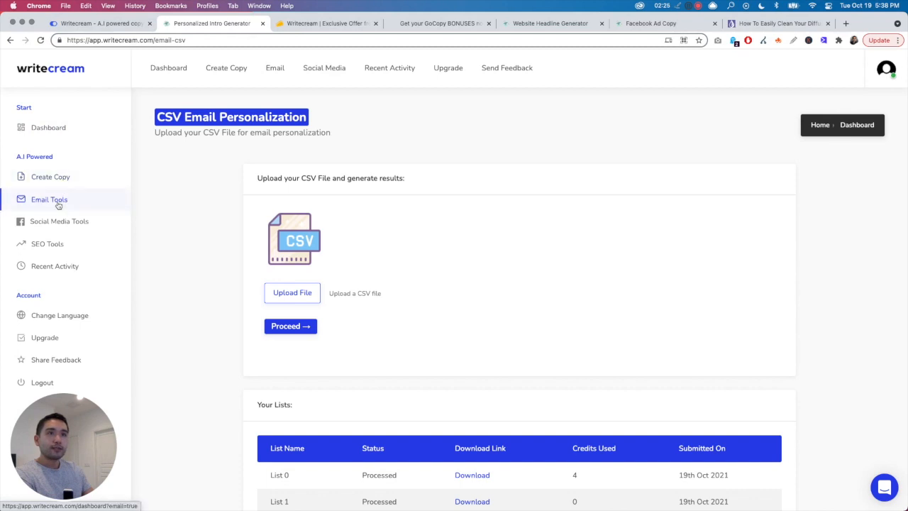
# Step: Filter to Email Tools and start creating an Image Icebreaker
pyautogui.click(48, 199)
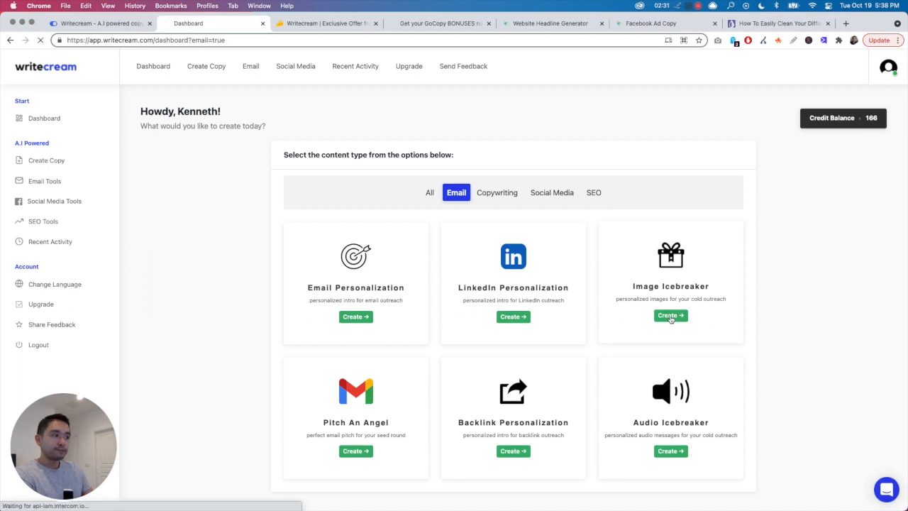
pyautogui.click(670, 315)
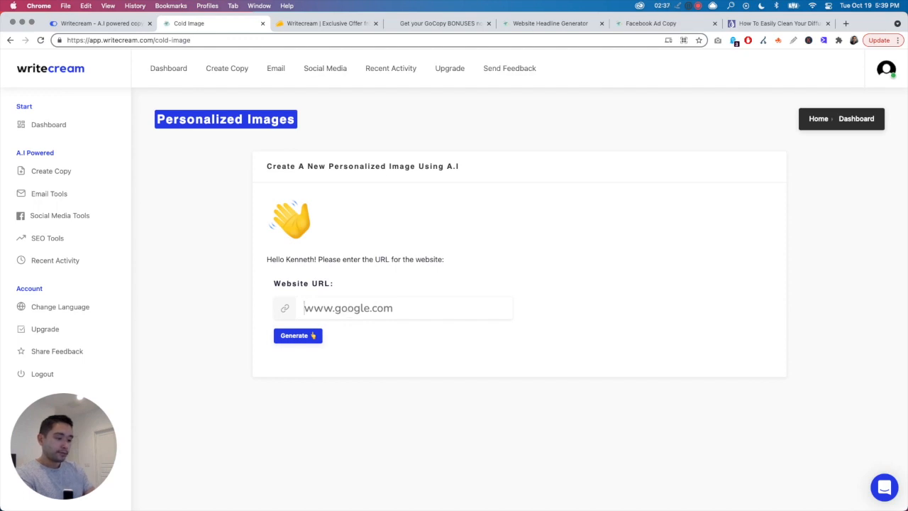
pyautogui.write('https')
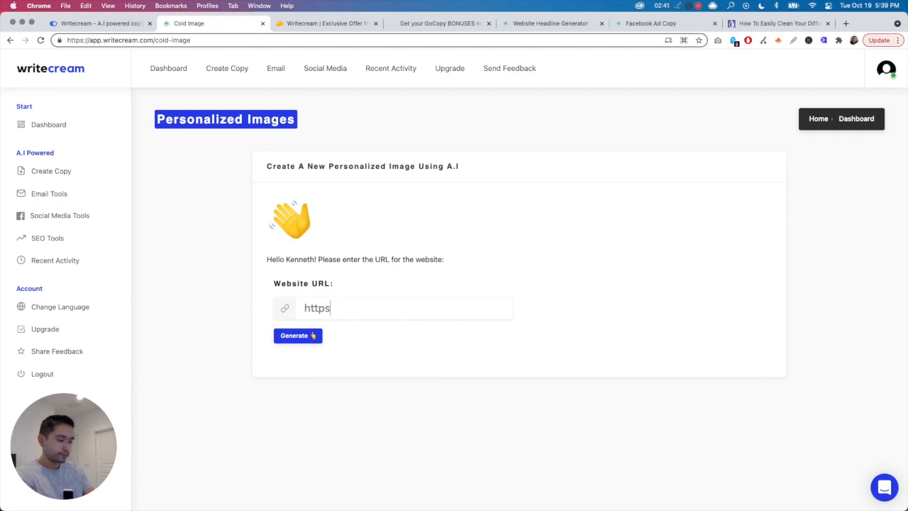
pyautogui.write('://www.')
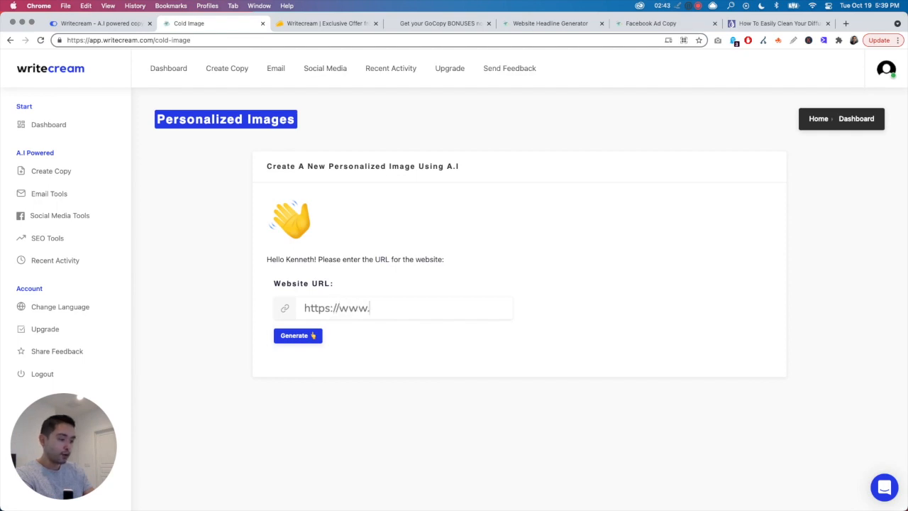
pyautogui.write('aromaforall.c')
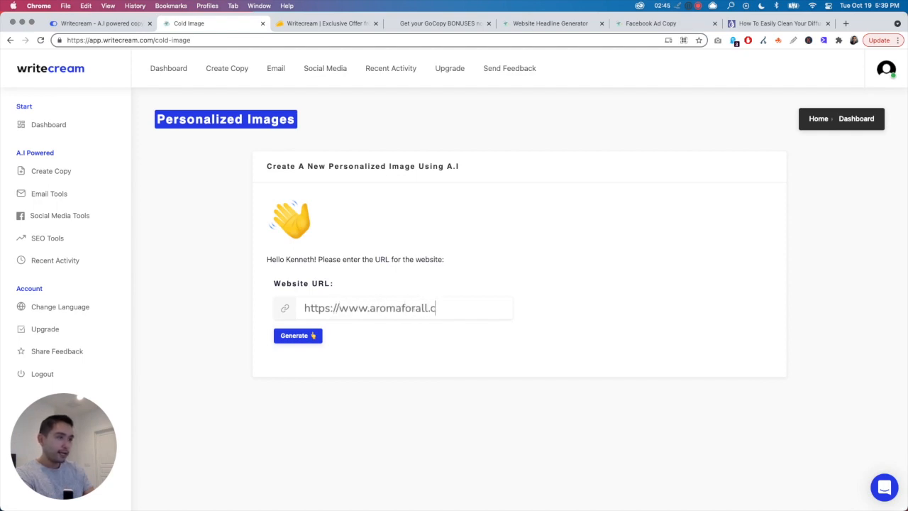
pyautogui.click(298, 335)
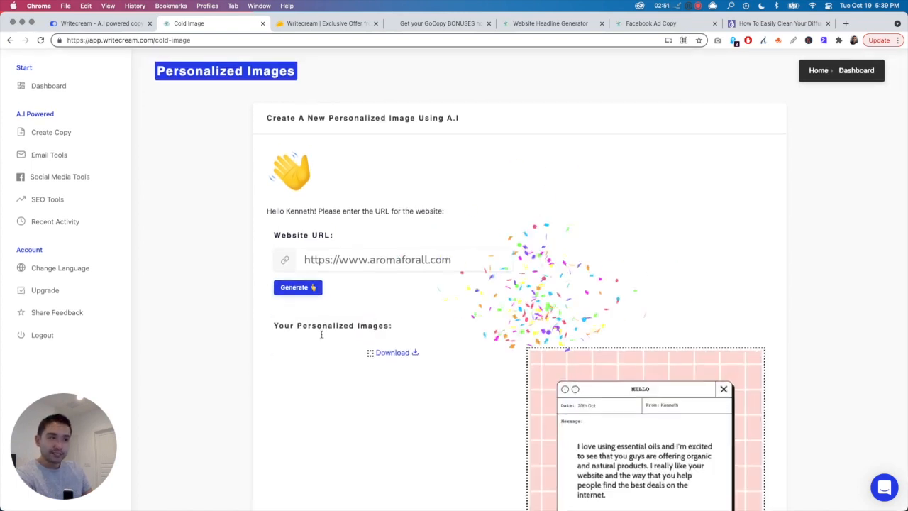
pyautogui.scroll(-3)
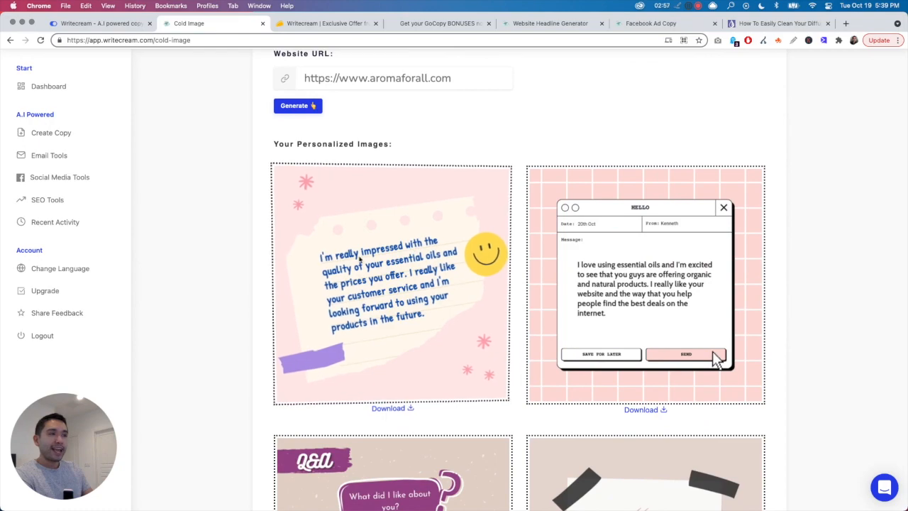
pyautogui.scroll(-3)
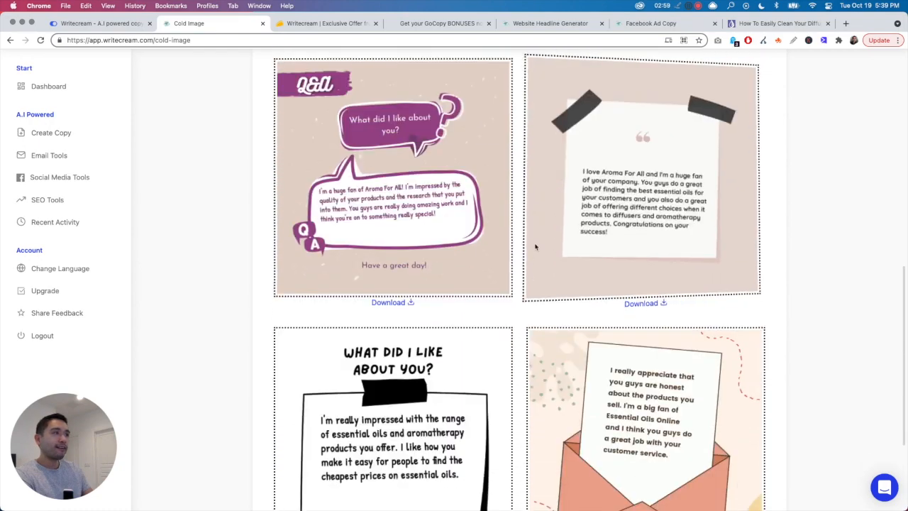
pyautogui.scroll(-3)
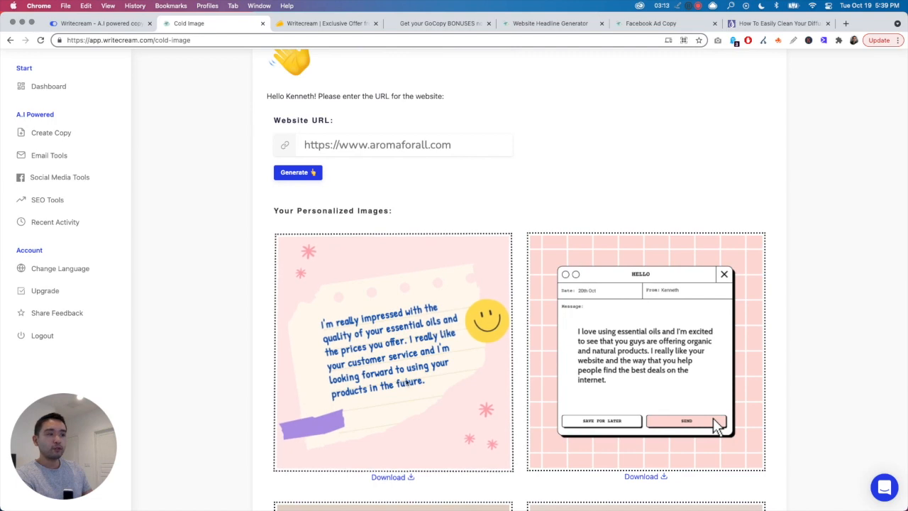
pyautogui.scroll(-3)
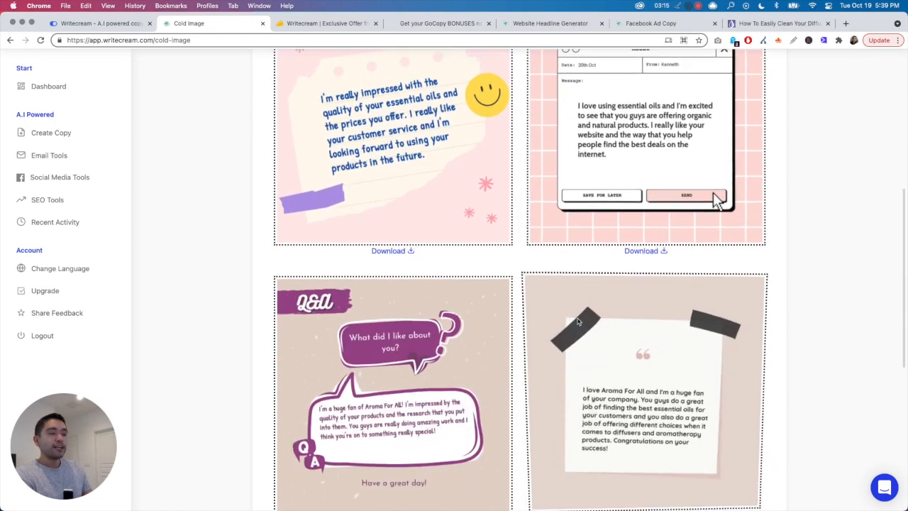
pyautogui.scroll(-3)
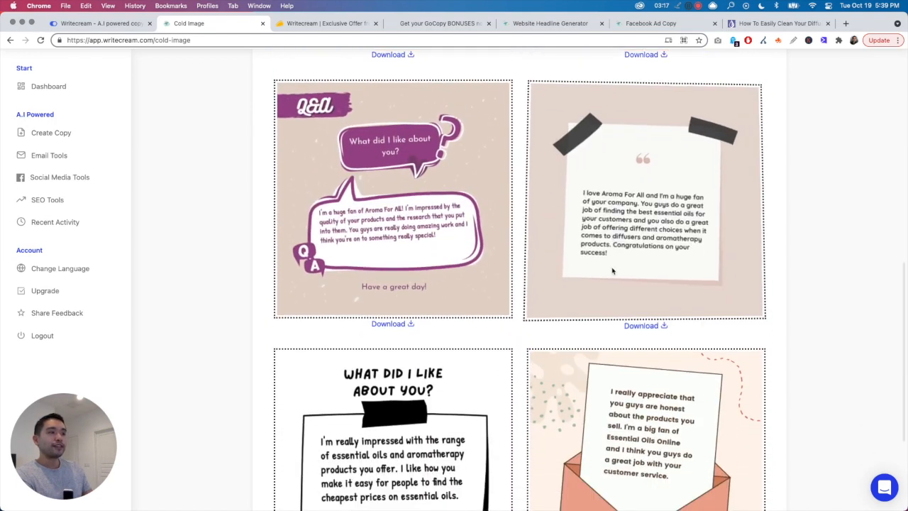
pyautogui.scroll(-3)
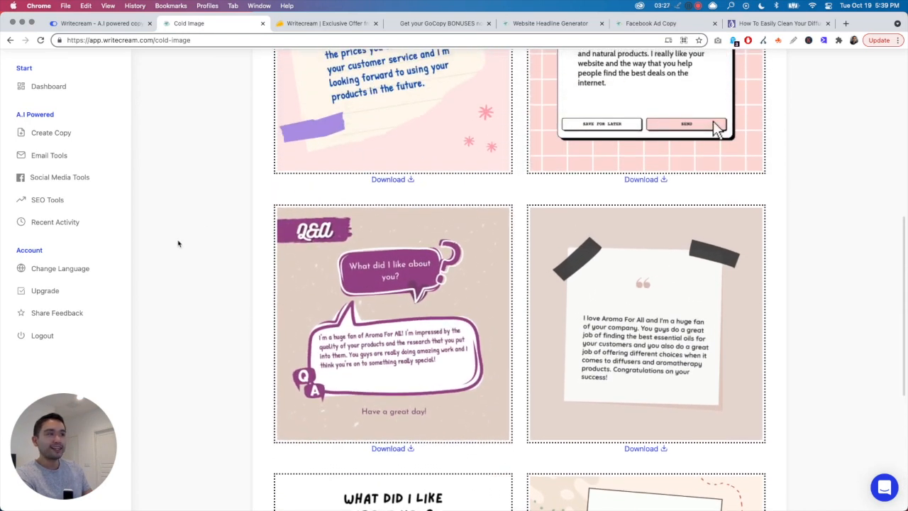
pyautogui.scroll(3)
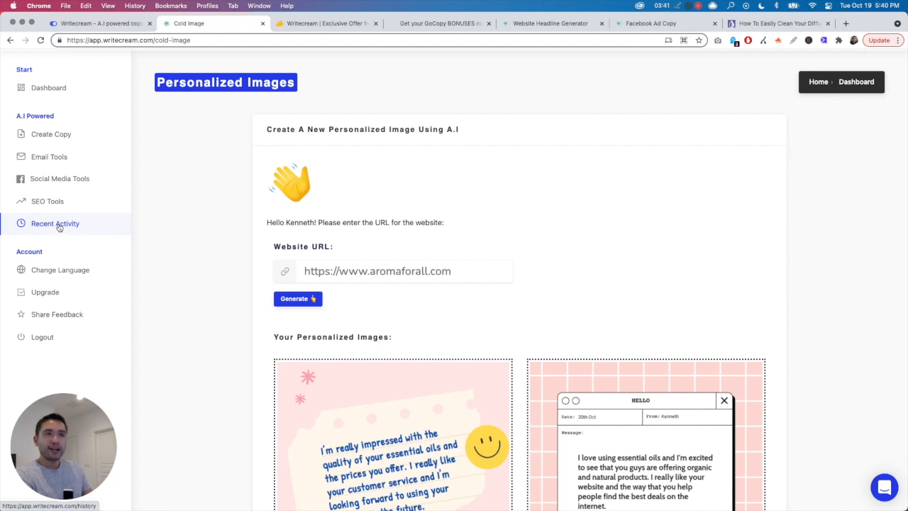
pyautogui.click(54, 223)
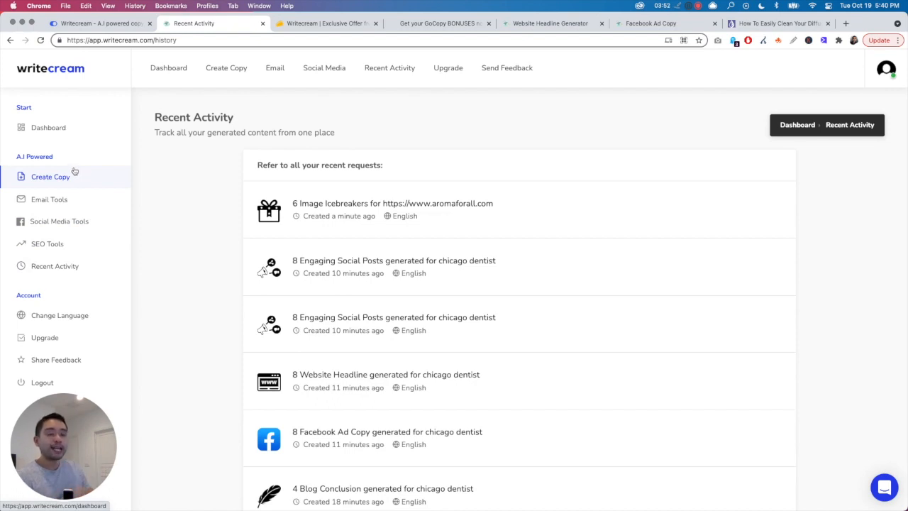
pyautogui.moveTo(157, 258)
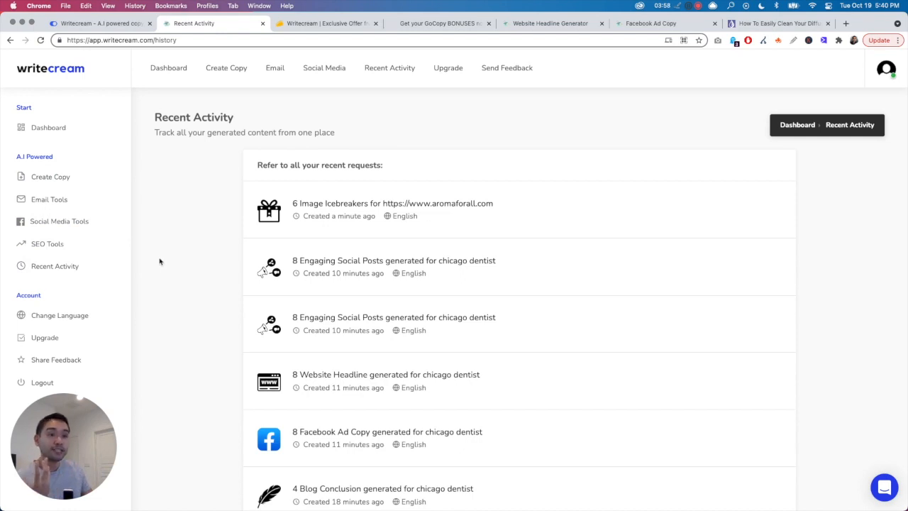
pyautogui.moveTo(170, 261)
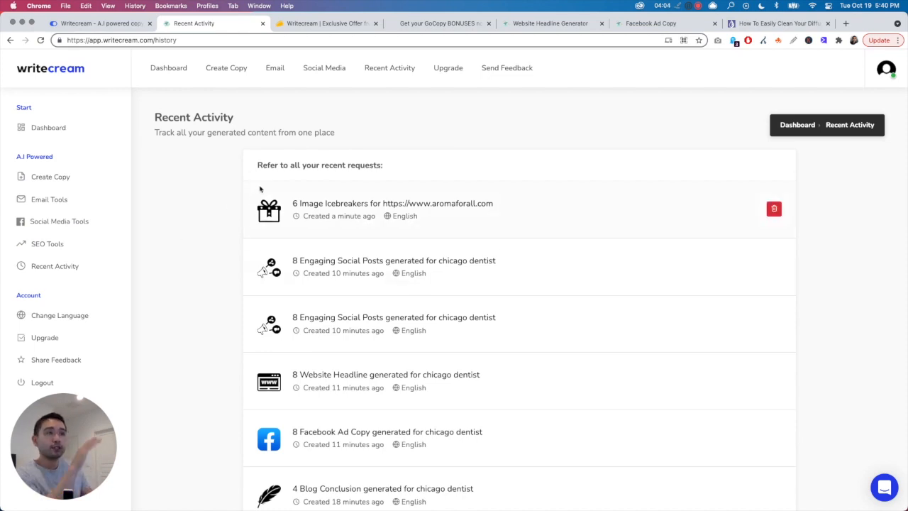
pyautogui.scroll(-3)
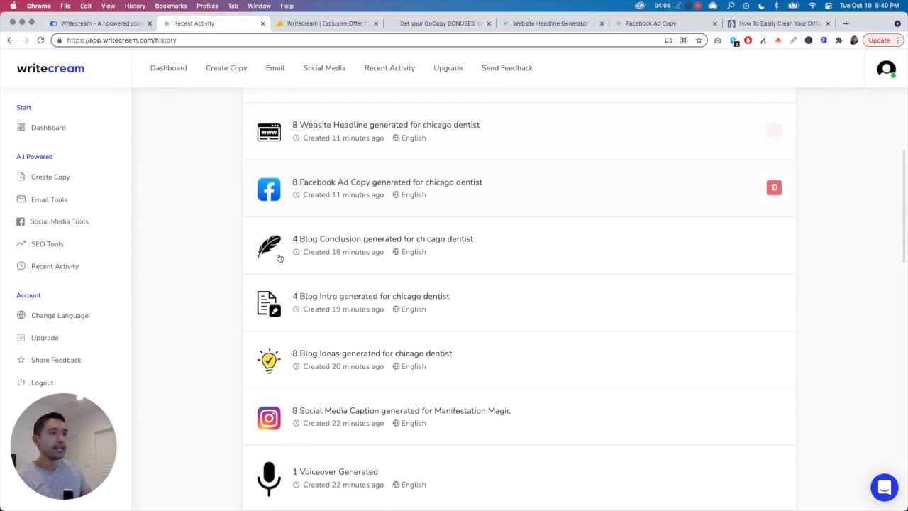
pyautogui.scroll(-3)
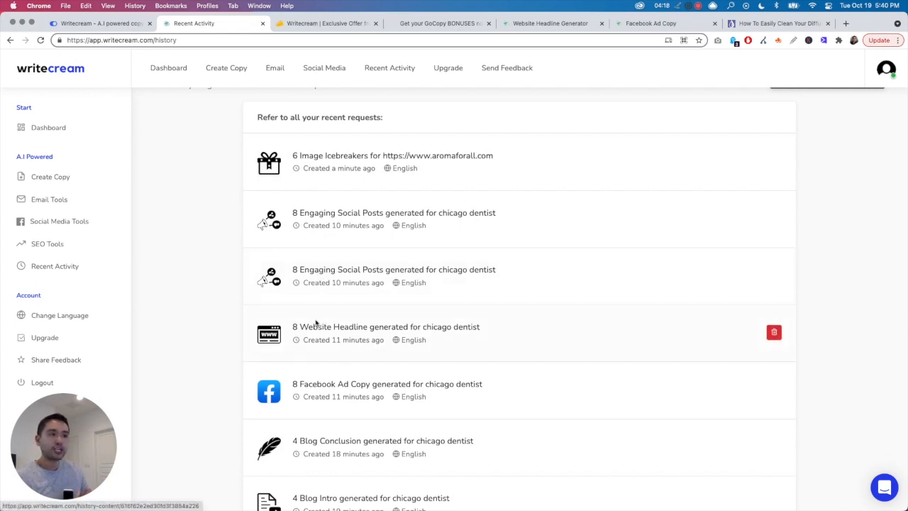
pyautogui.moveTo(335, 157)
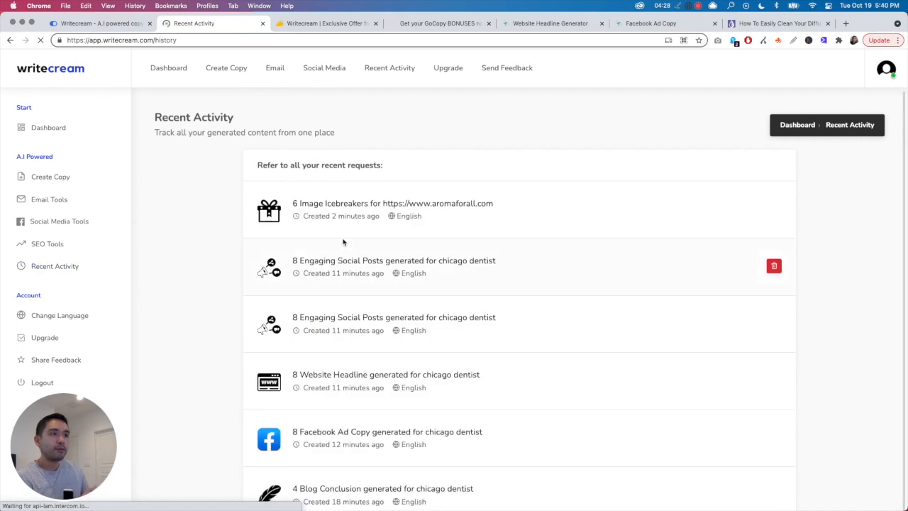
pyautogui.scroll(-3)
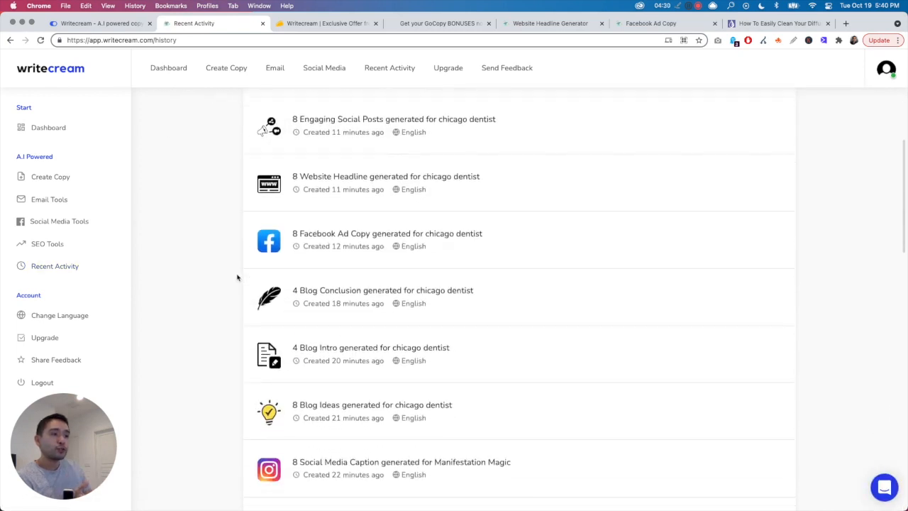
pyautogui.scroll(-3)
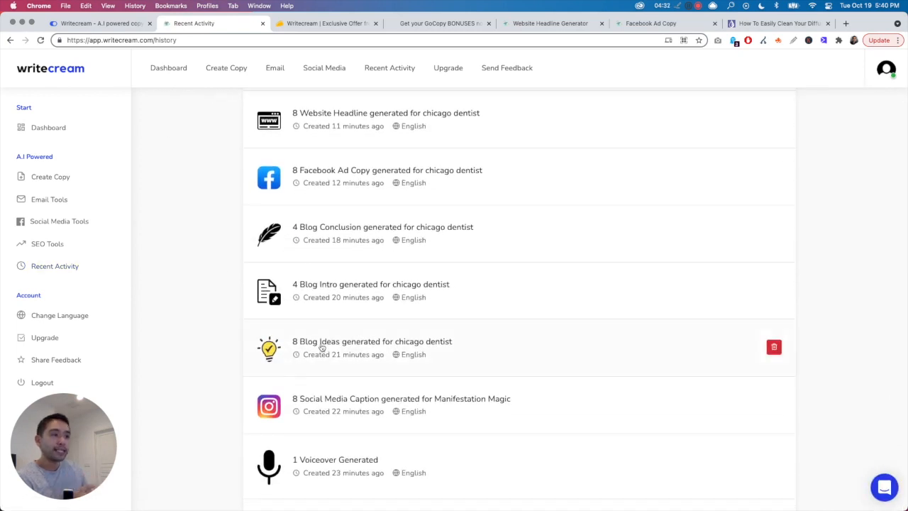
# Step: View the saved 8 Blog Ideas for chicago dentist, reviewing the input and generated titles
pyautogui.click(372, 341)
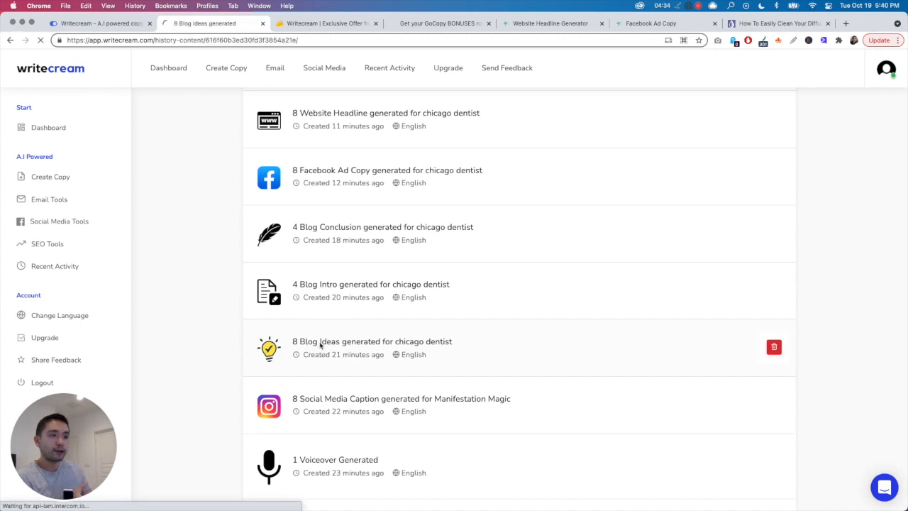
pyautogui.click(372, 341)
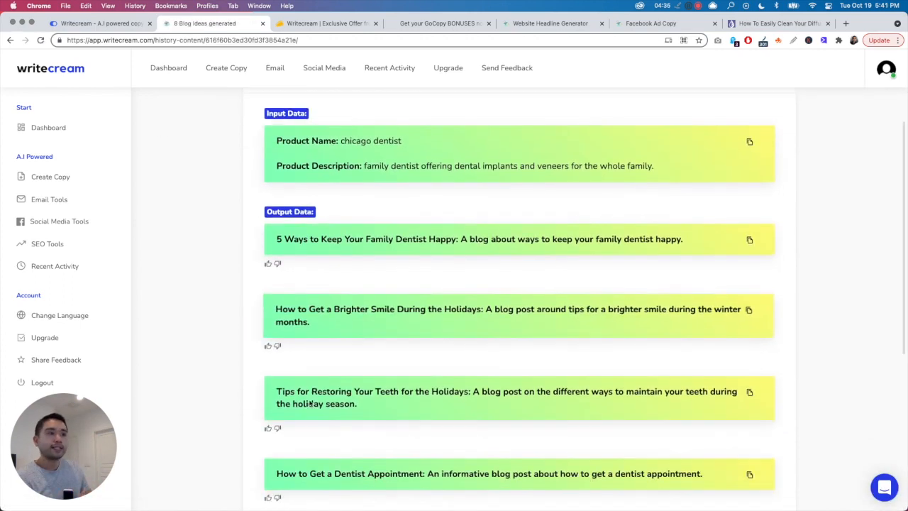
pyautogui.scroll(-3)
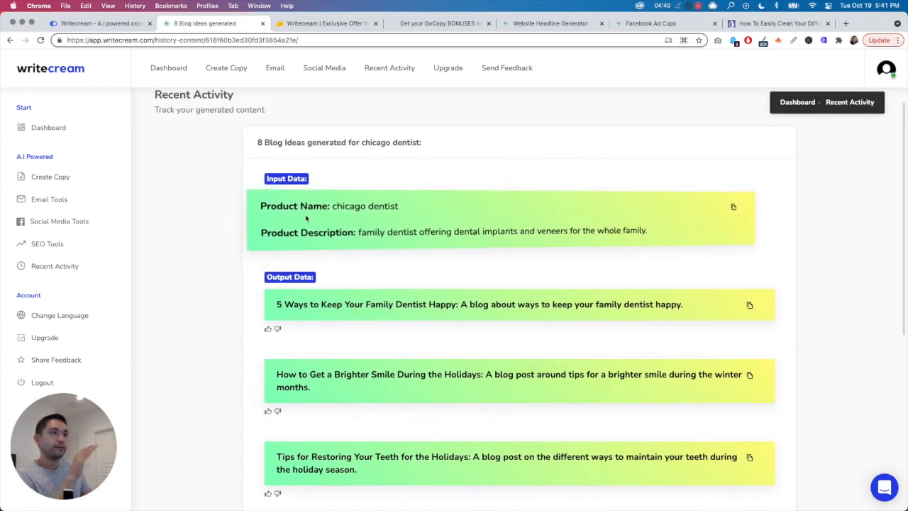
pyautogui.scroll(-3)
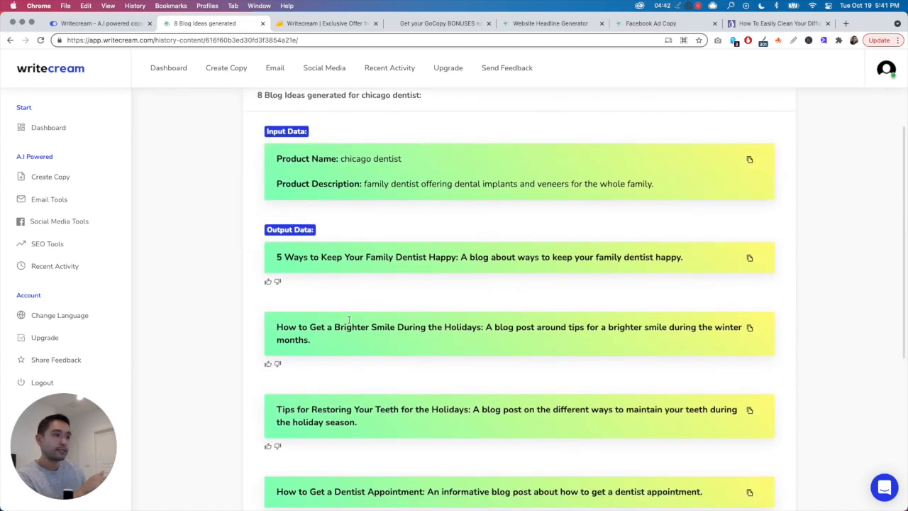
pyautogui.scroll(-3)
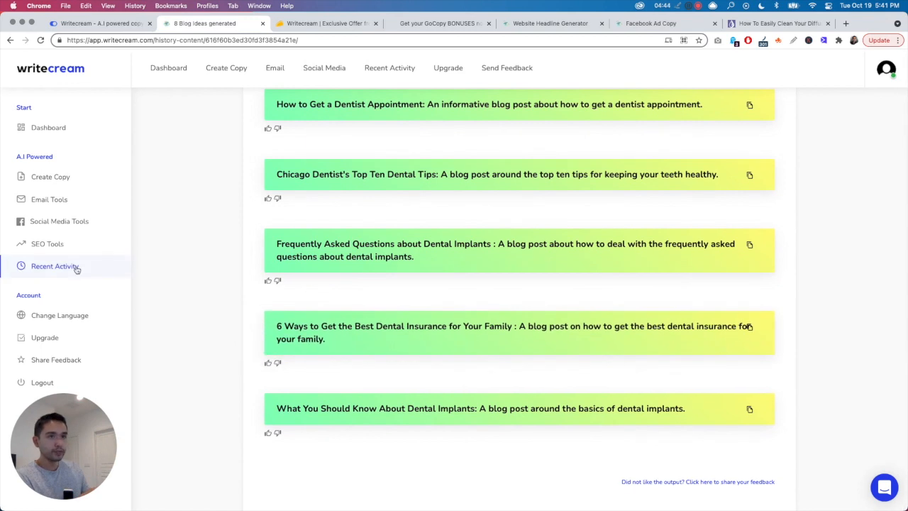
# Step: Return to the Recent Activity history, then switch to the AppSumo Writecream lifetime deal page
pyautogui.click(54, 267)
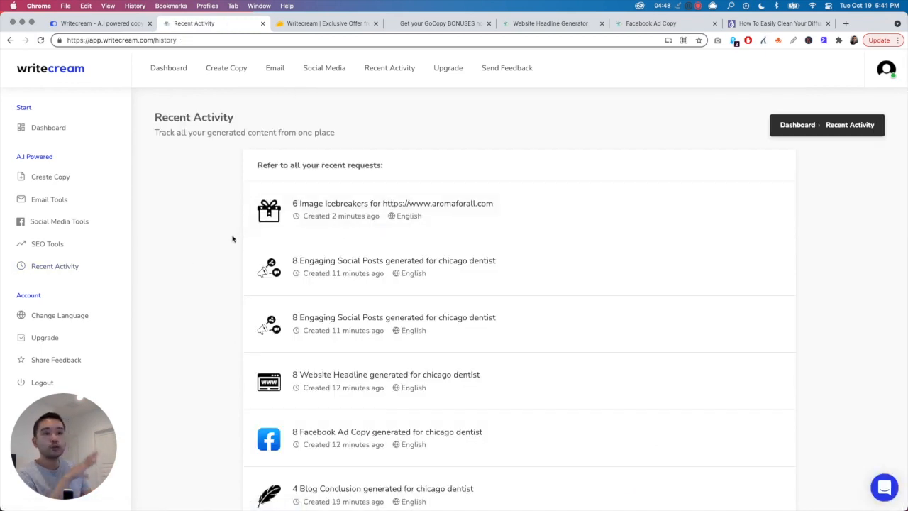
pyautogui.moveTo(224, 284)
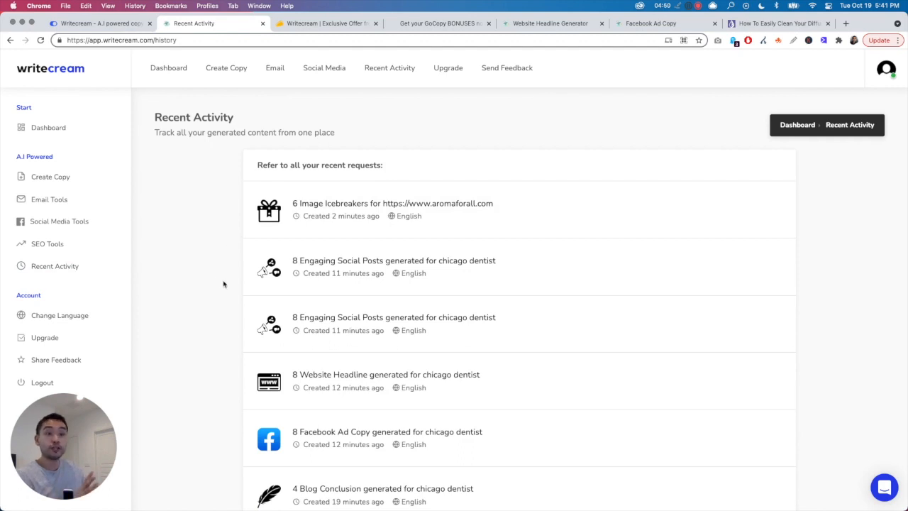
pyautogui.moveTo(210, 267)
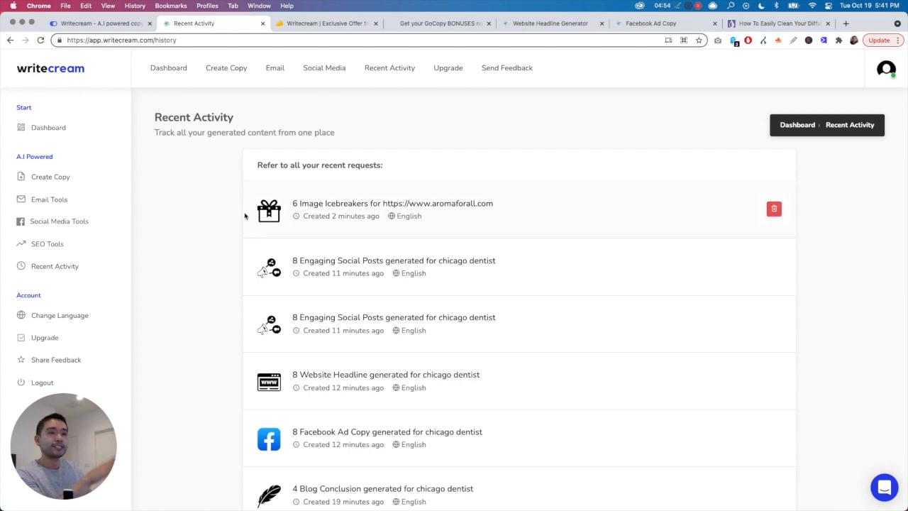
pyautogui.scroll(-3)
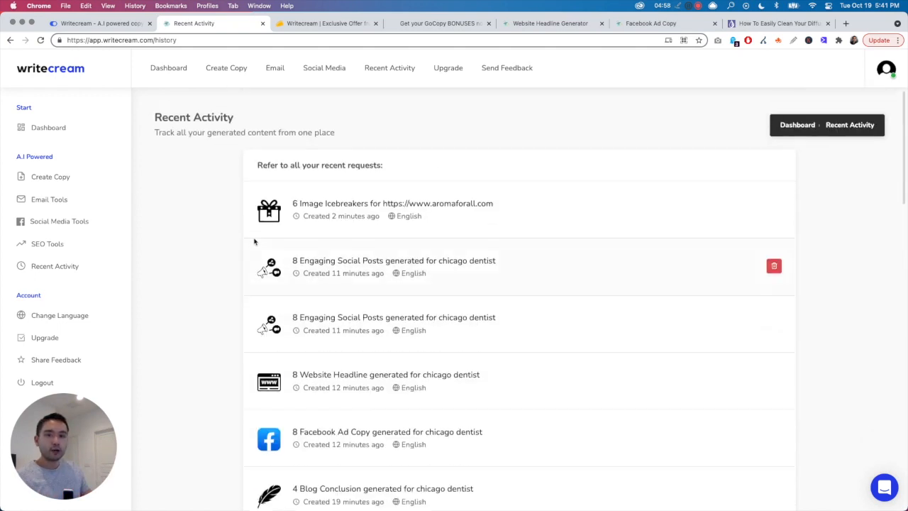
pyautogui.click(326, 23)
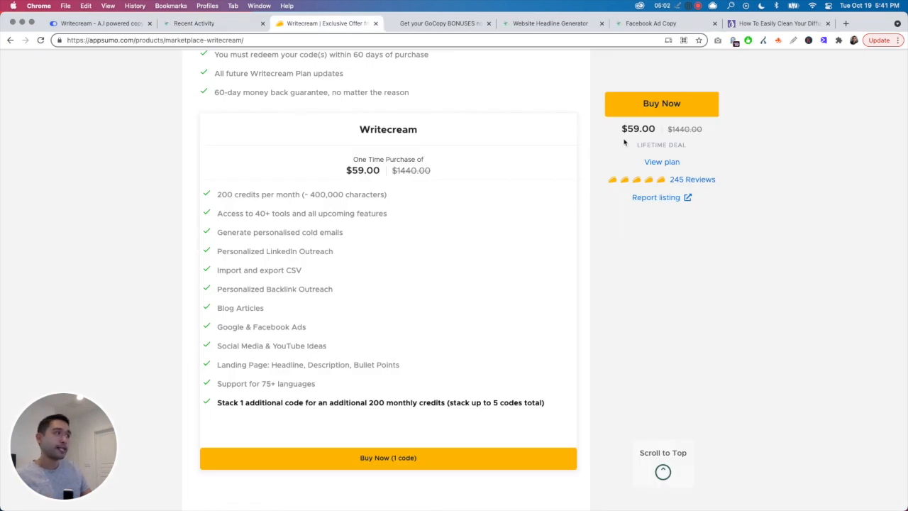
pyautogui.moveTo(518, 144)
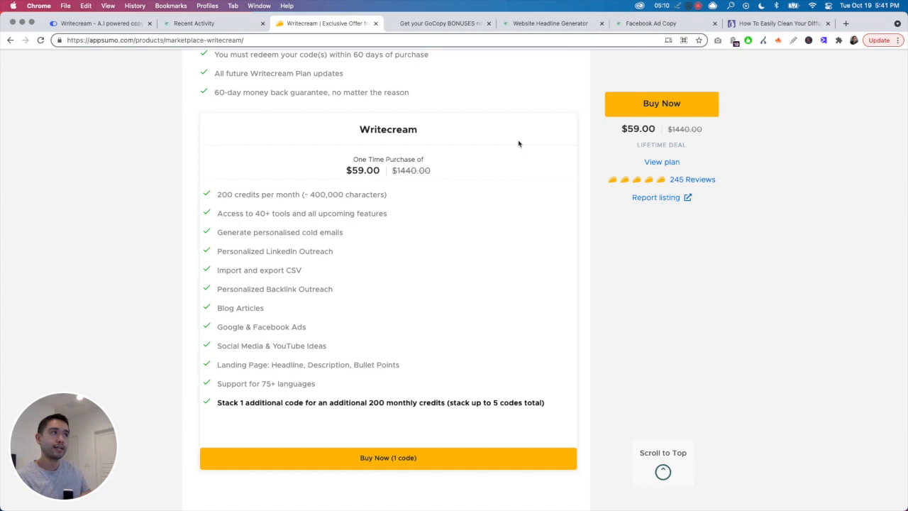
pyautogui.moveTo(440, 23)
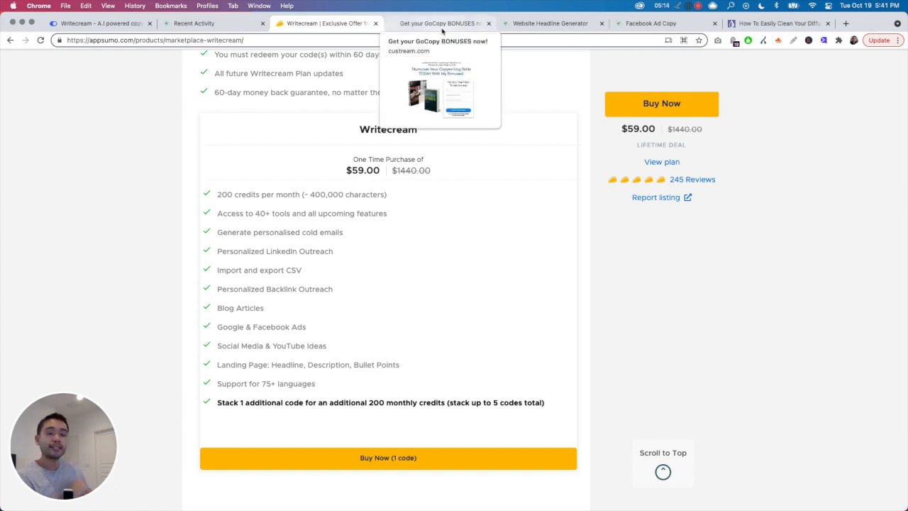
# Step: Switch to the GoCopy bonuses page offering the copywriting checklist and ebook
pyautogui.click(440, 23)
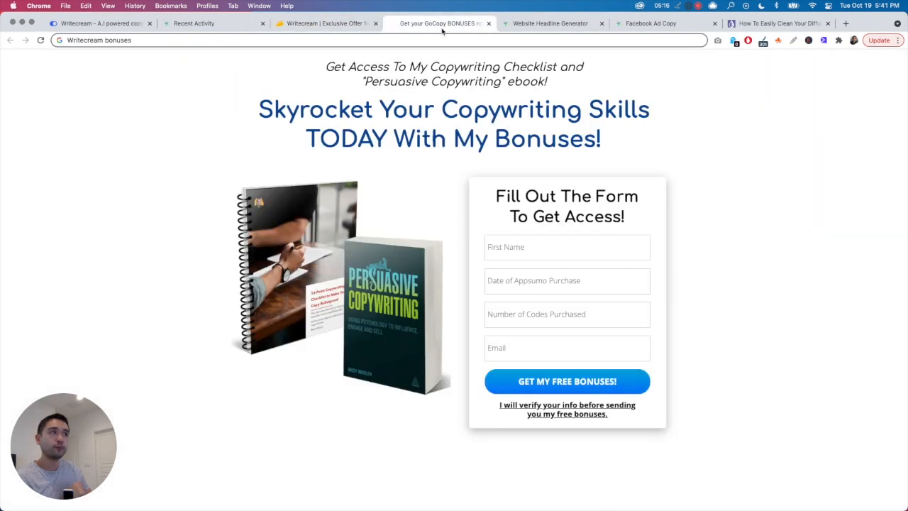
pyautogui.moveTo(315, 262)
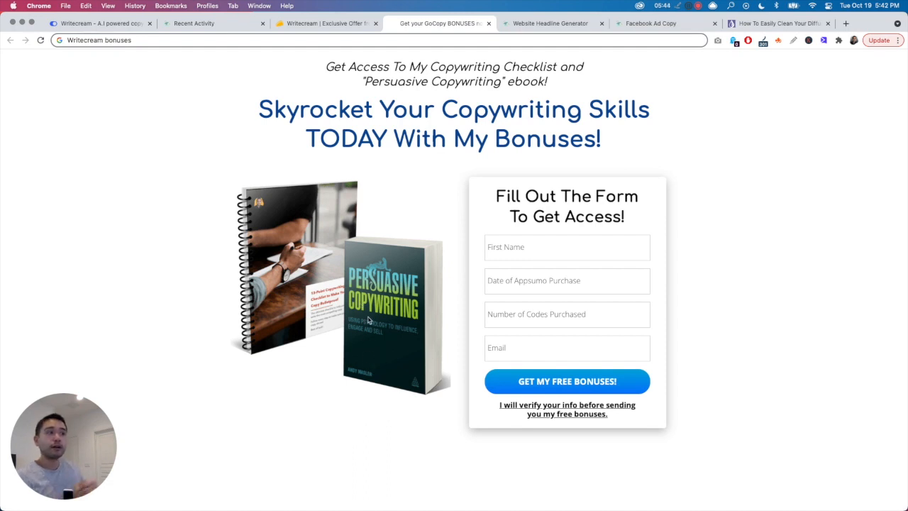
pyautogui.moveTo(363, 328)
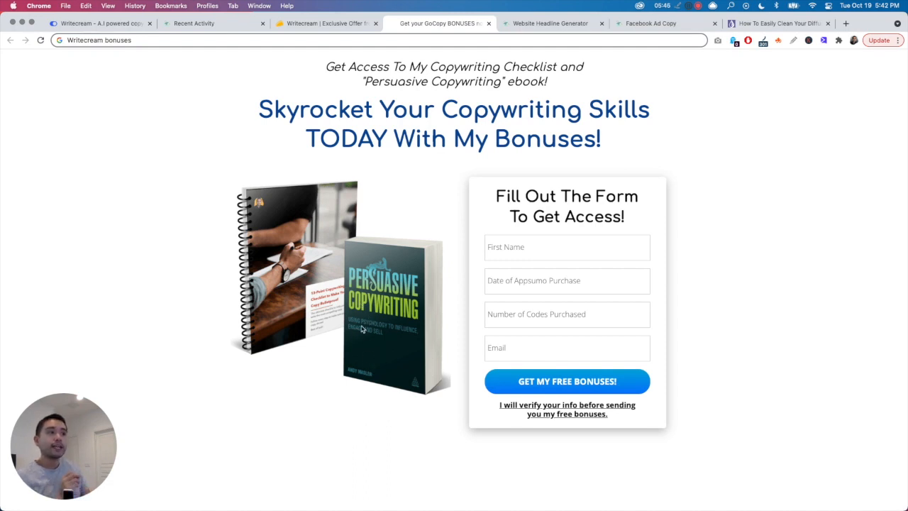
pyautogui.moveTo(401, 341)
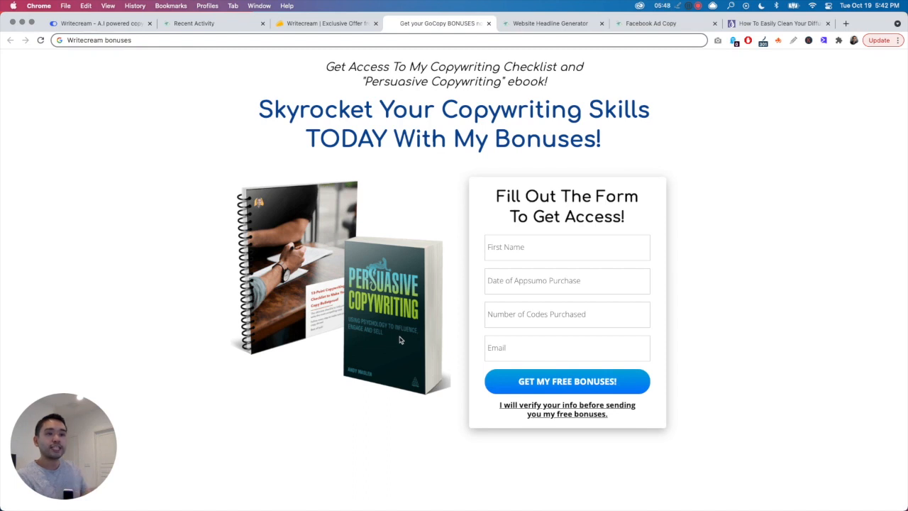
pyautogui.moveTo(397, 337)
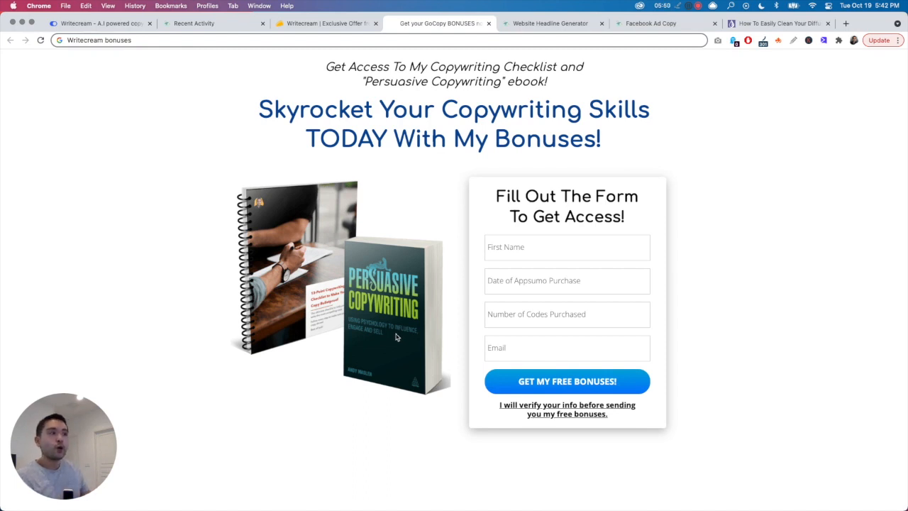